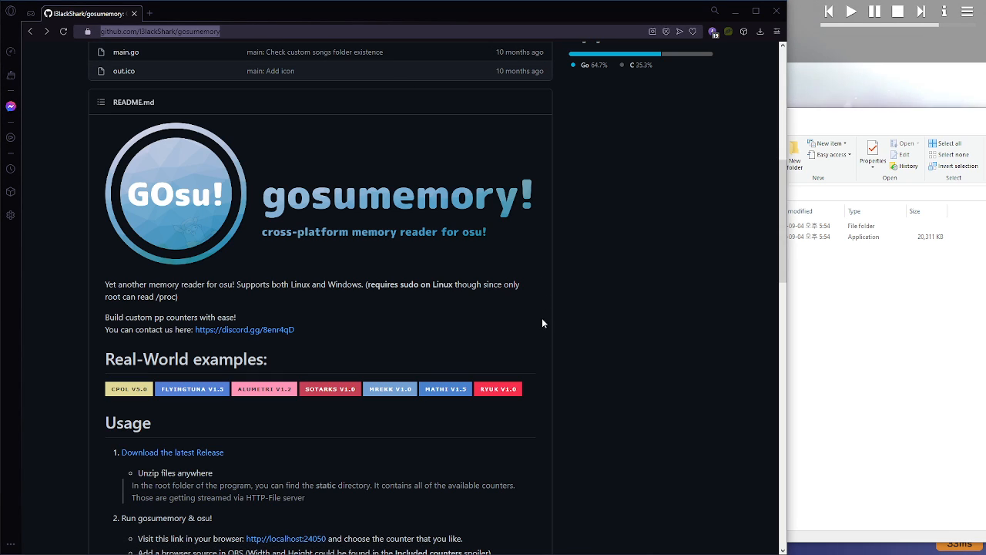
Step: Scroll the gosumemory README and follow its link to the 1.3.3 latest release page
scroll(down, 3)
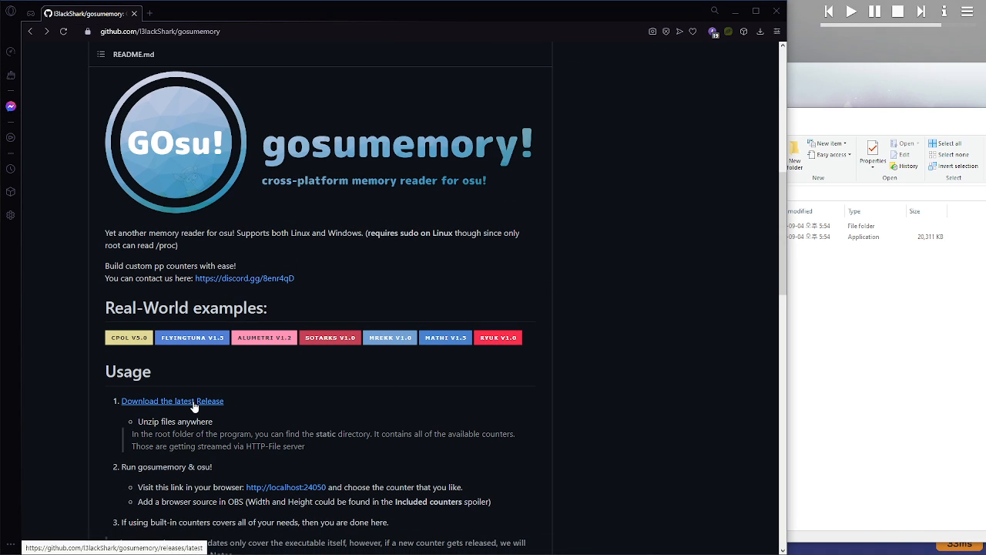
click(172, 401)
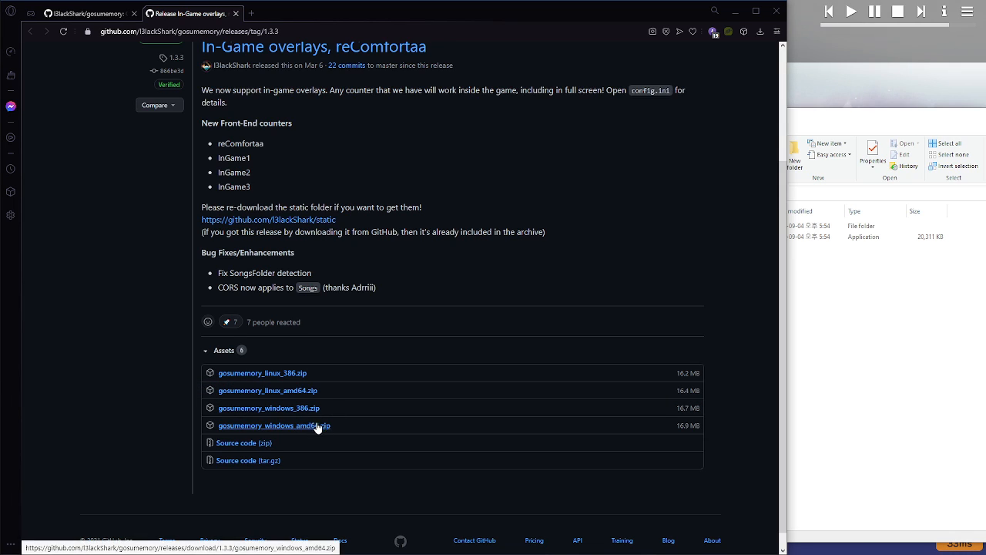
mouse_move(665, 313)
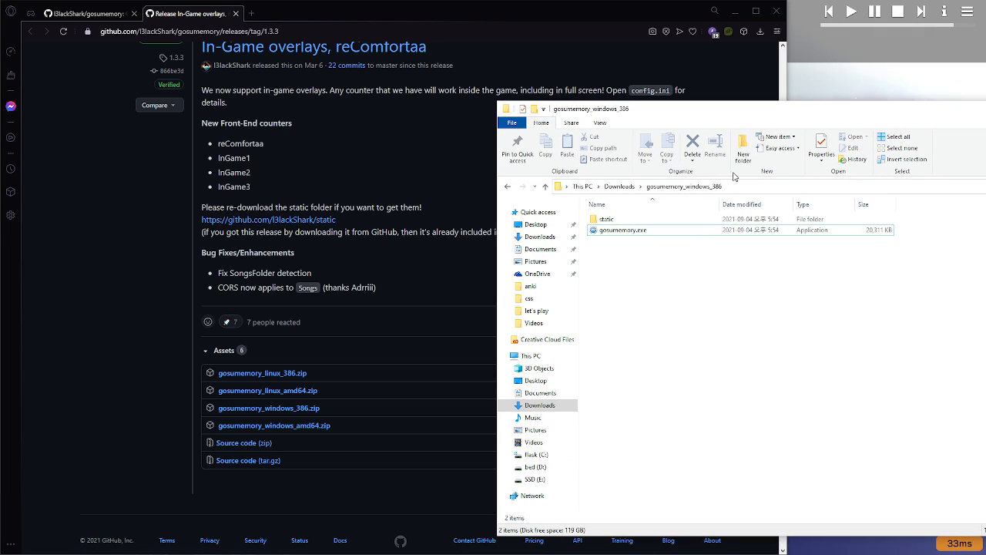
Step: Run gosumemory.exe to generate config.ini, then enter its static counters folder
click(623, 229)
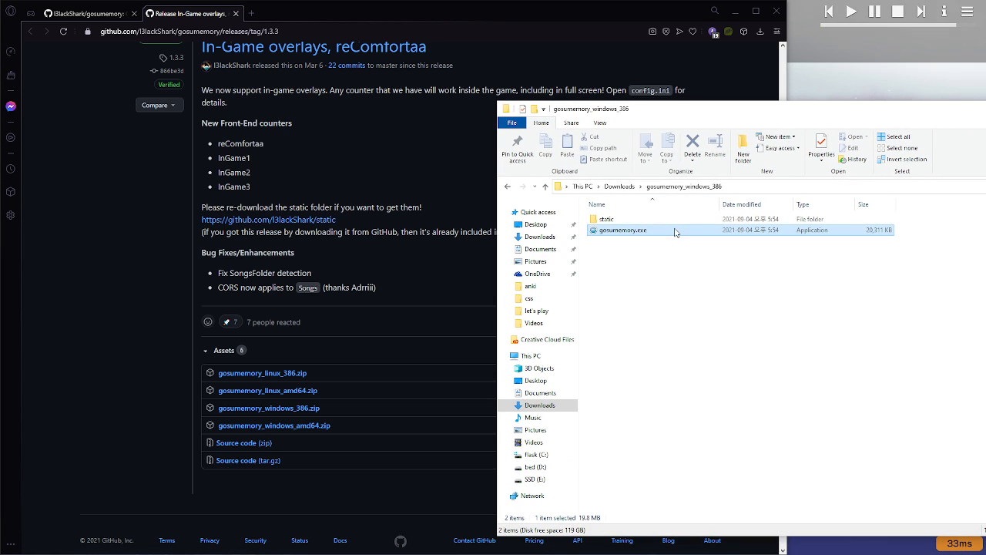
double_click(622, 230)
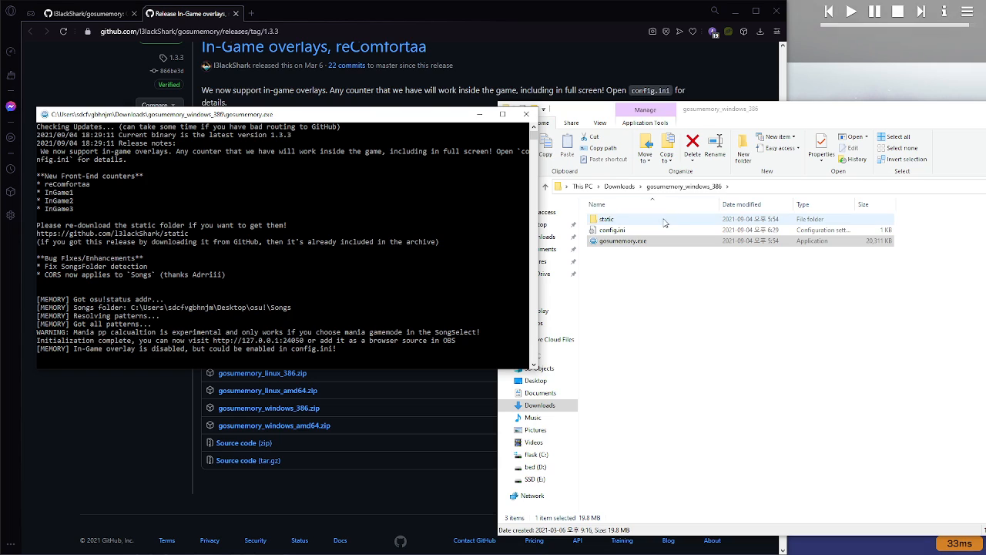
double_click(605, 219)
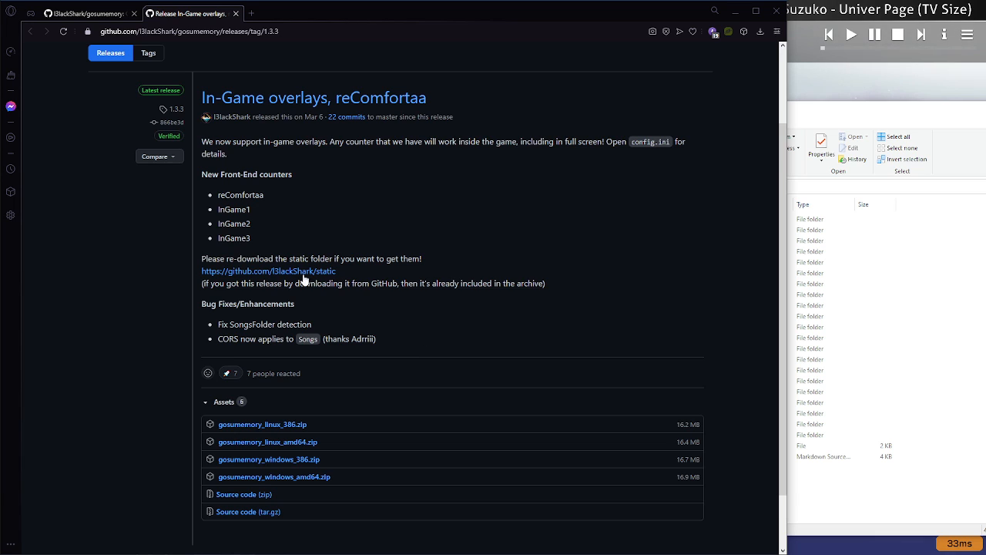
Step: Browse the static repository's counter previews like OldClassic, then return to the gosumemory README
click(269, 270)
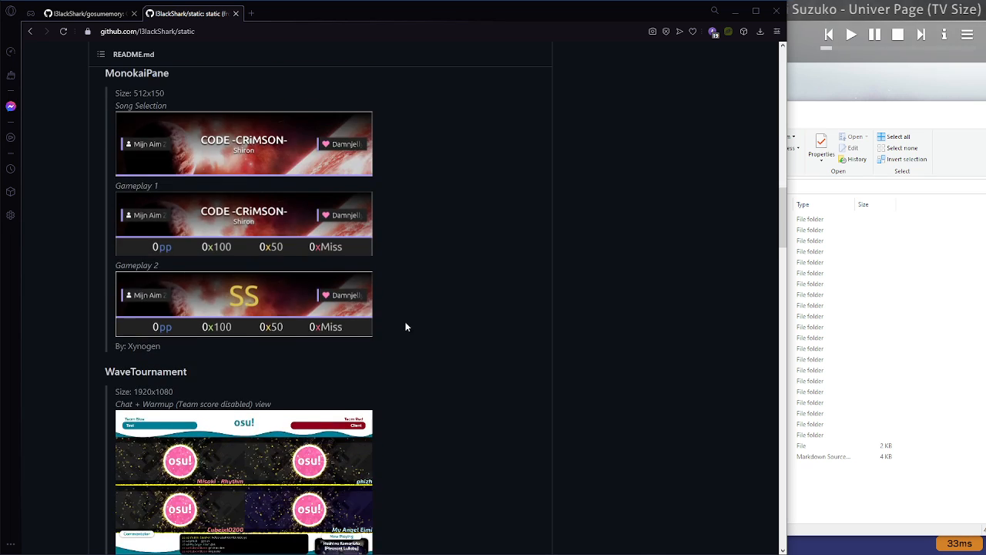
scroll(down, 3)
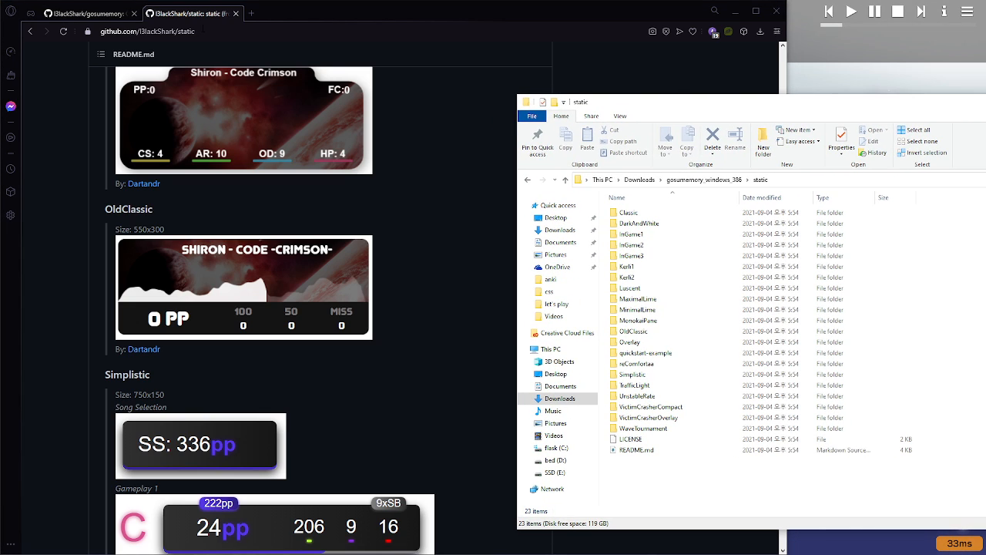
click(87, 13)
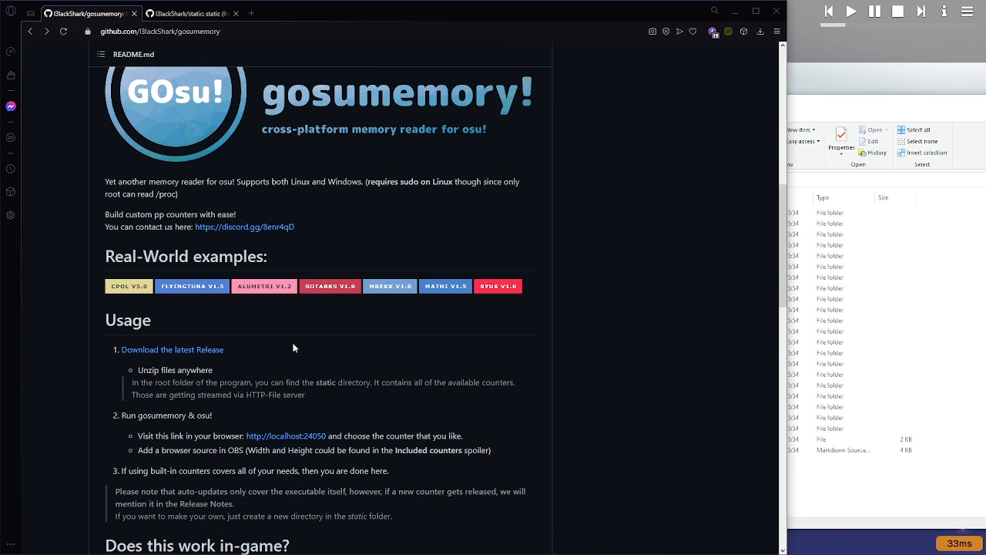
scroll(down, 3)
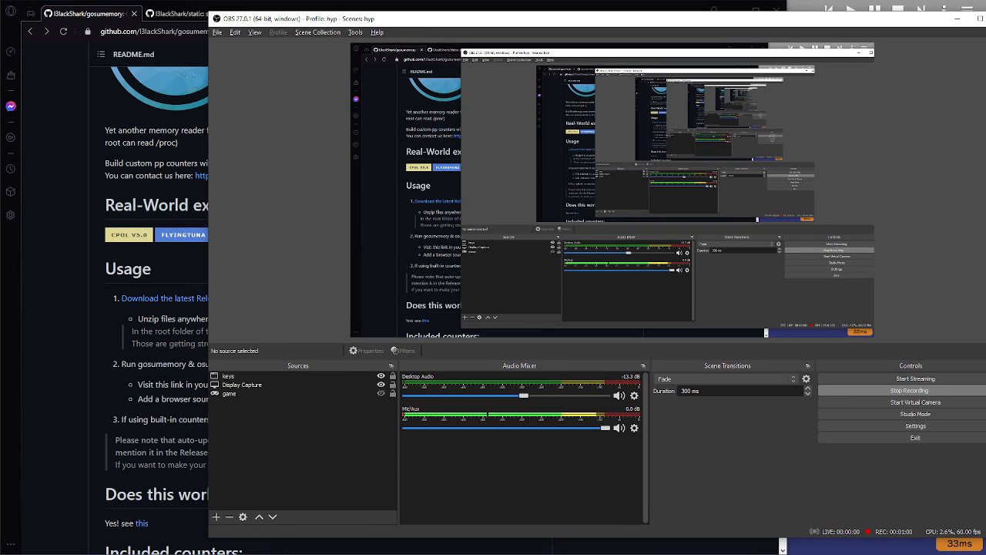
click(216, 517)
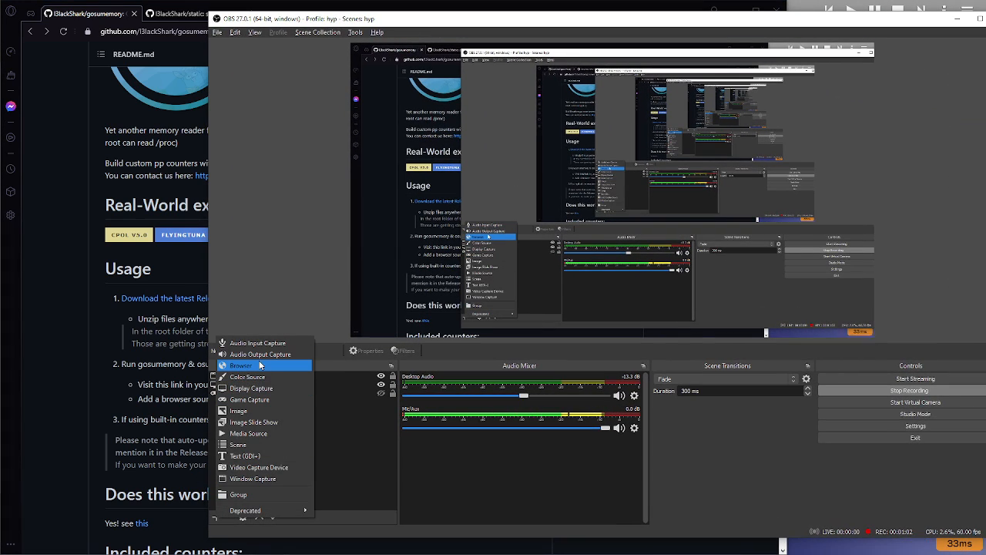
click(241, 366)
text(pp counter)
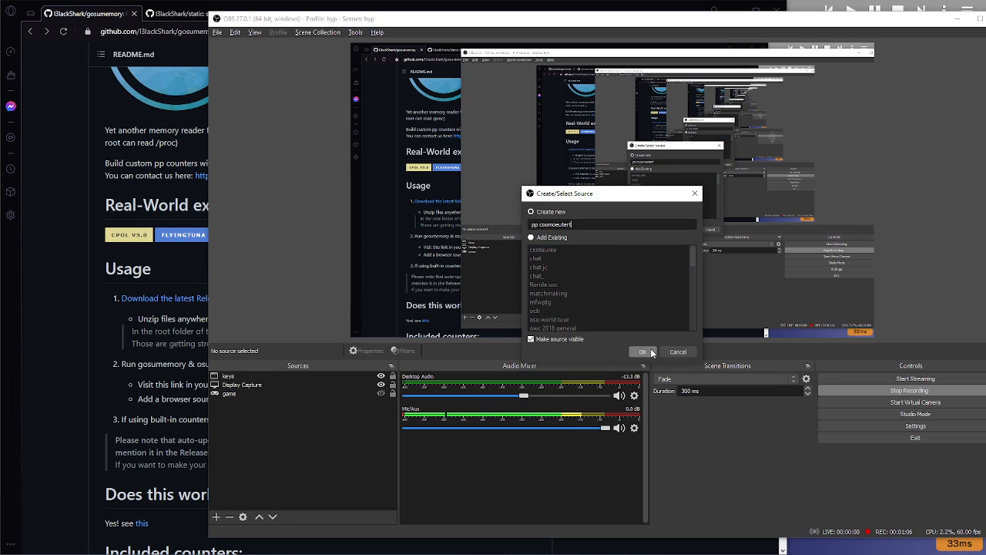
click(643, 352)
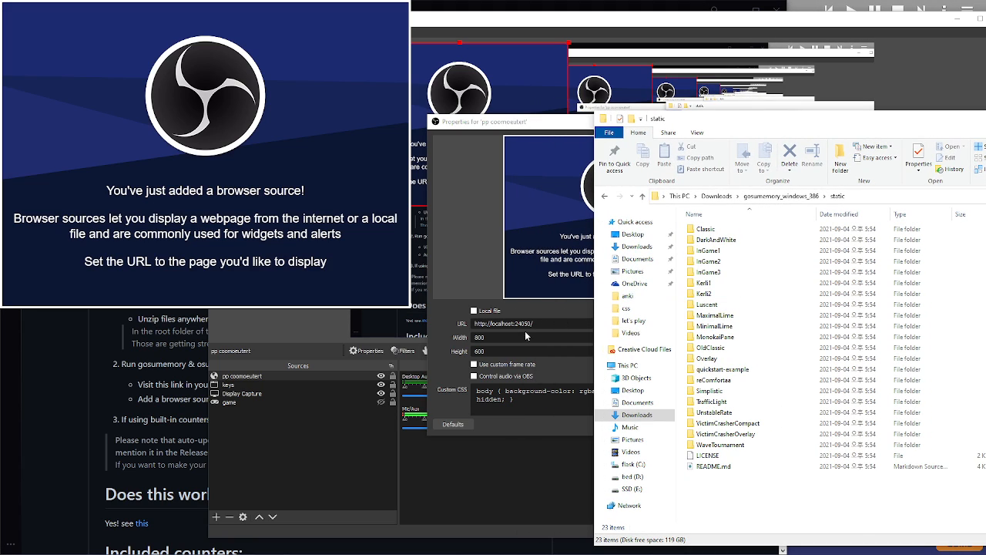
click(724, 272)
text(OldClassic)
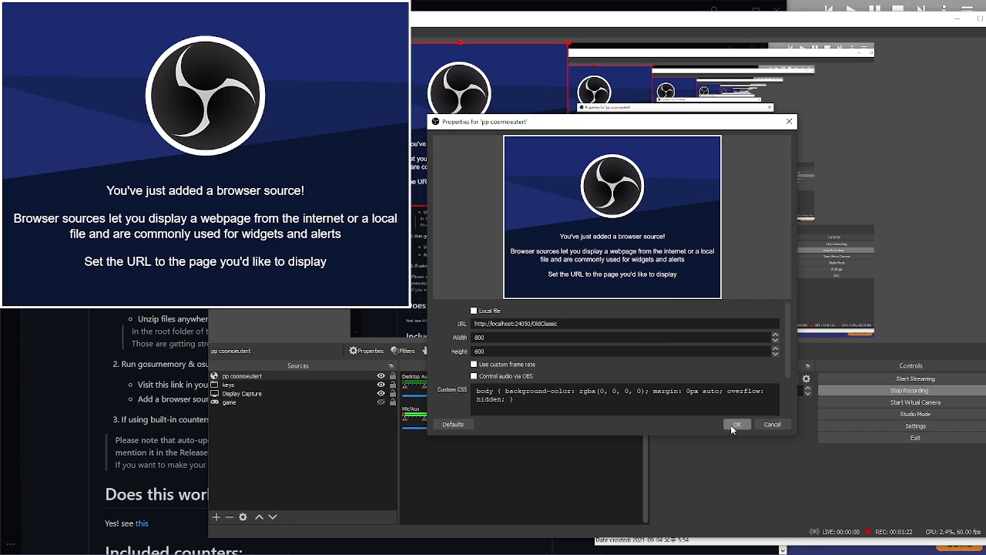
click(735, 424)
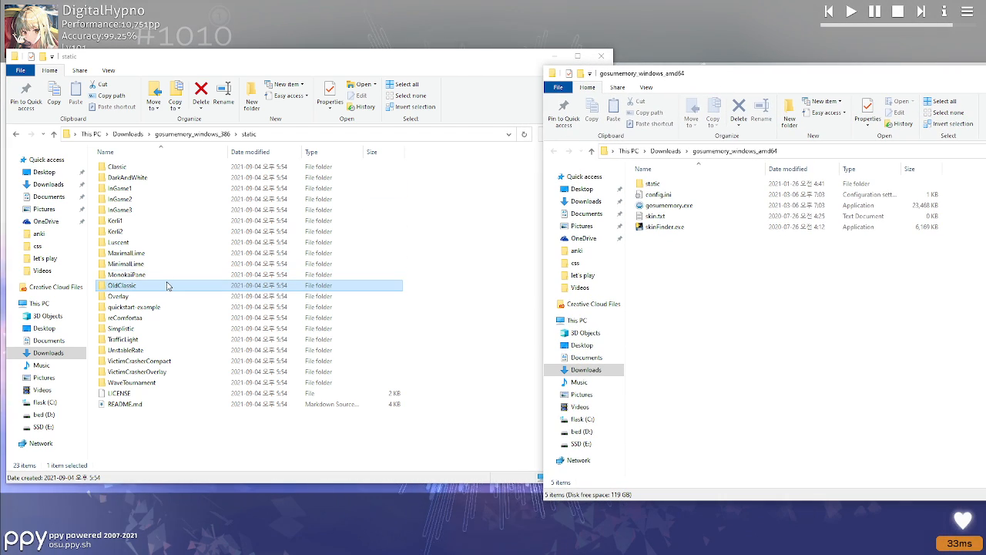
Step: Open OldClassic's css/style.css in Notepad and locate its Junegull font-family
double_click(121, 285)
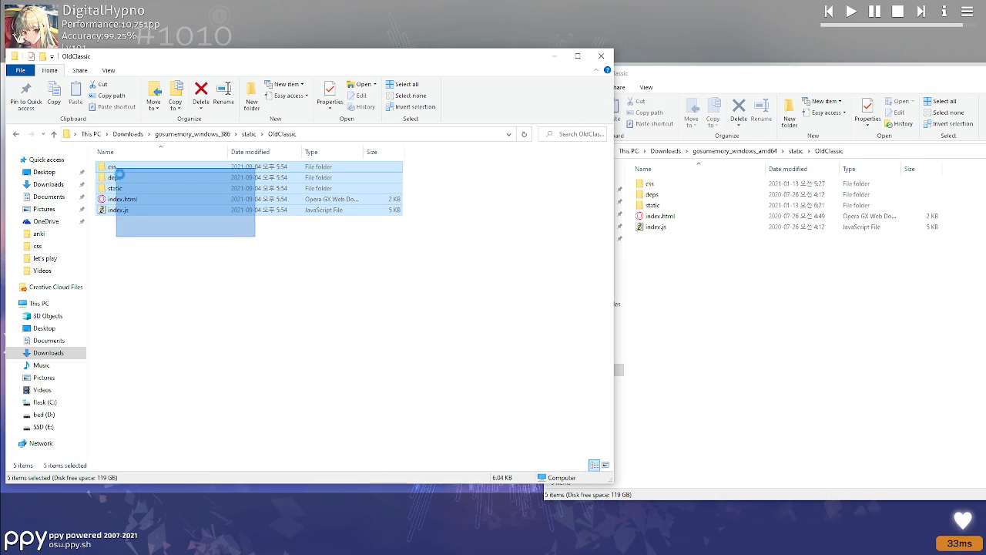
click(155, 167)
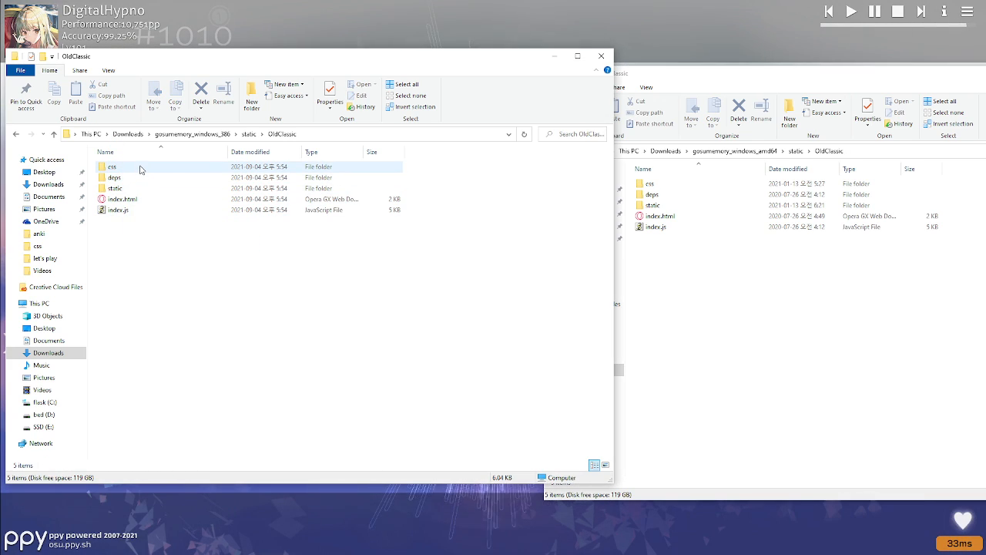
double_click(112, 166)
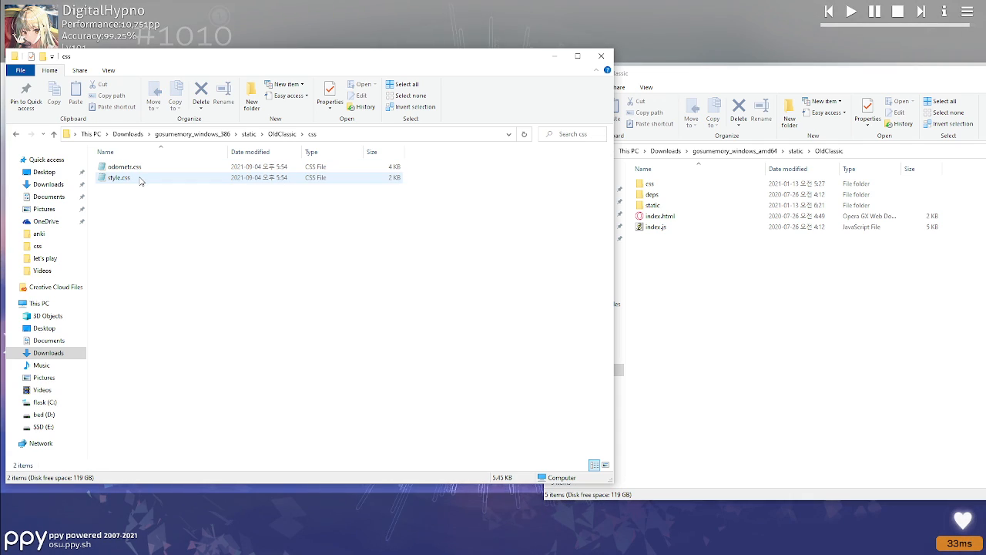
double_click(120, 177)
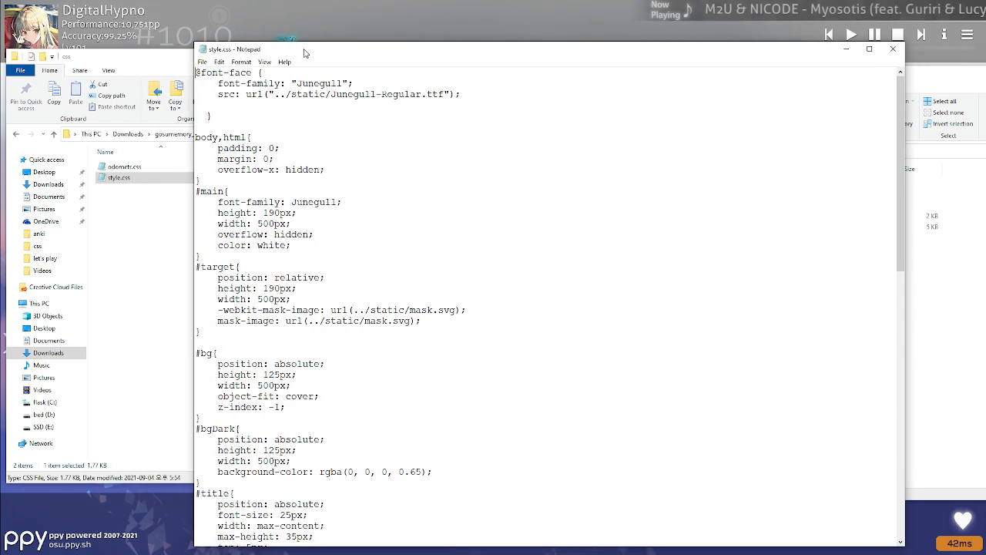
double_click(319, 83)
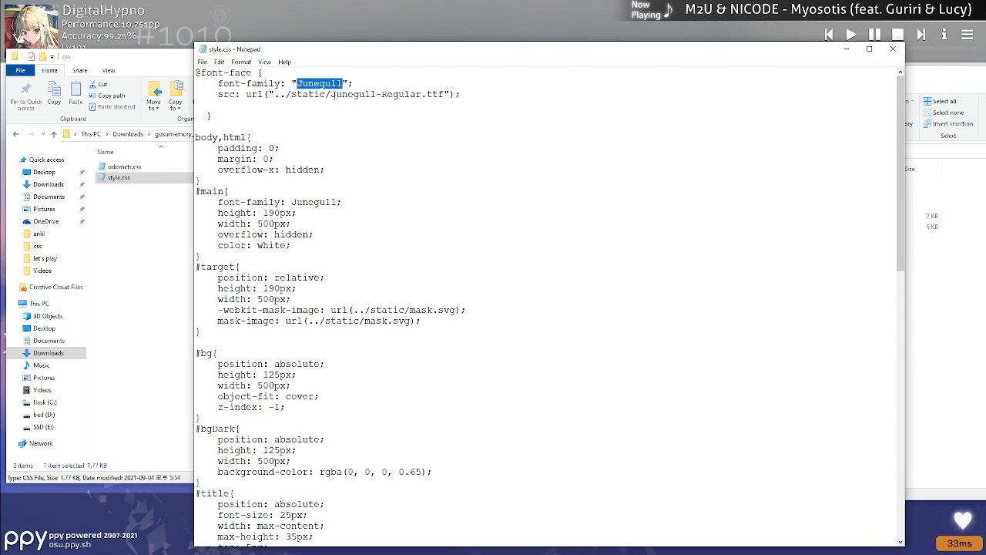
scroll(down, 3)
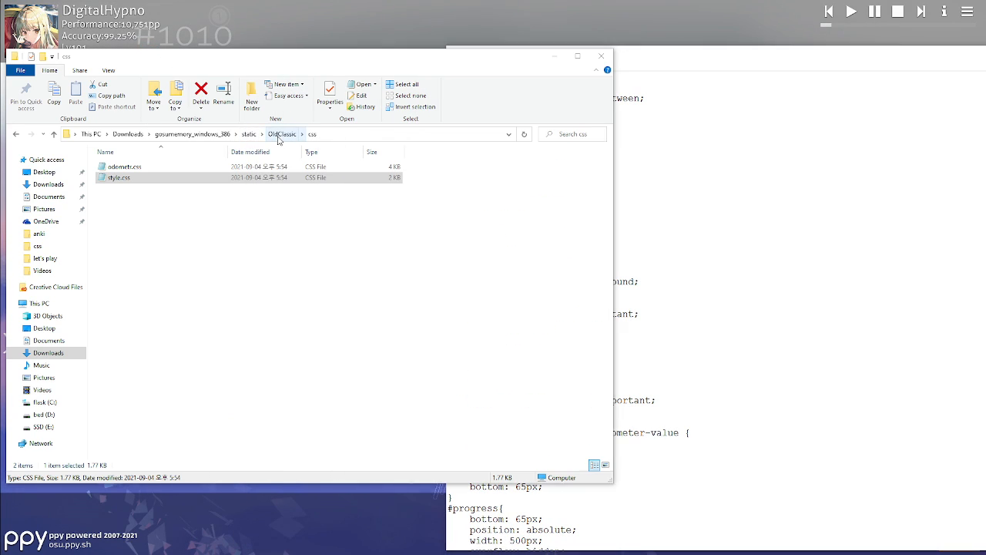
Step: Find the Junegull font file in OldClassic's static folder, then open the other copy's static folder
click(282, 133)
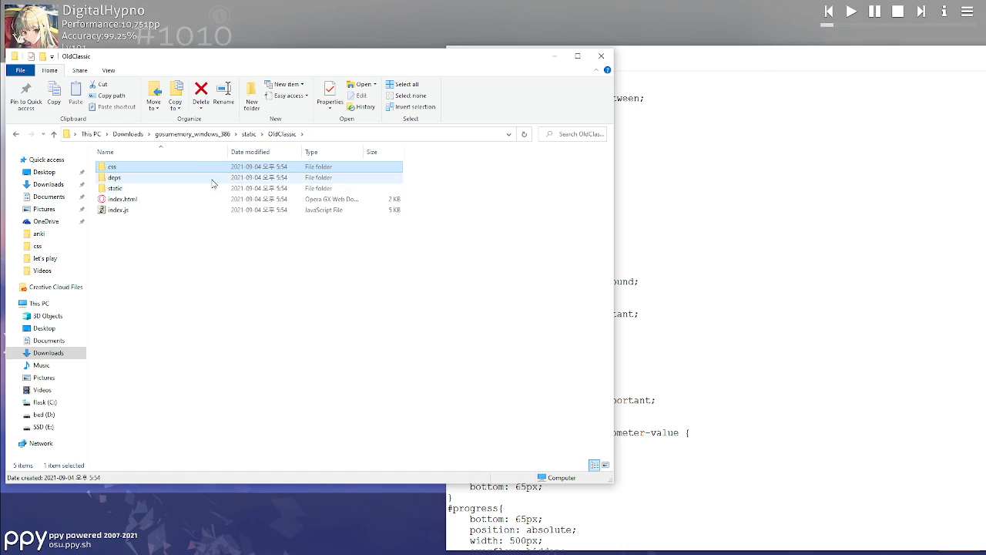
double_click(114, 188)
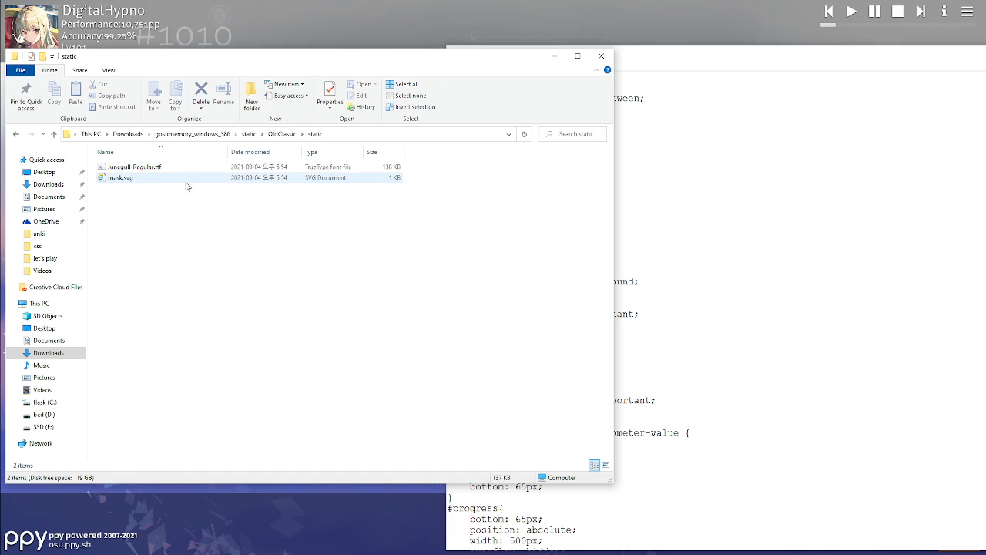
click(135, 167)
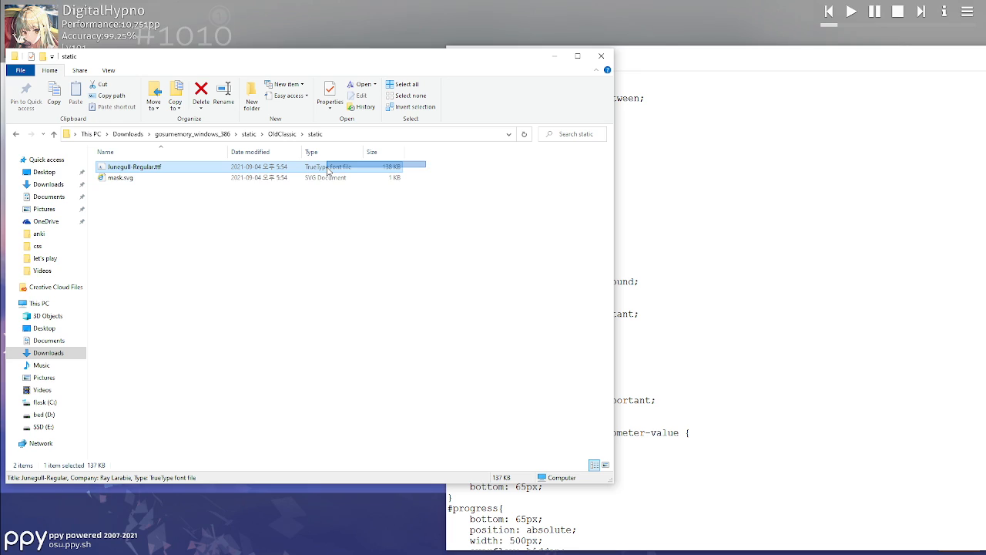
mouse_move(439, 182)
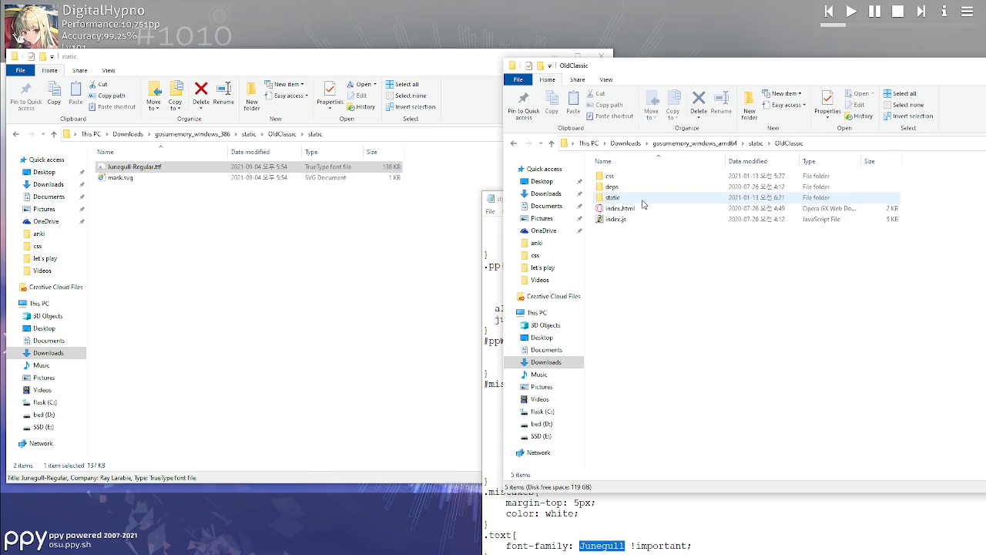
double_click(612, 197)
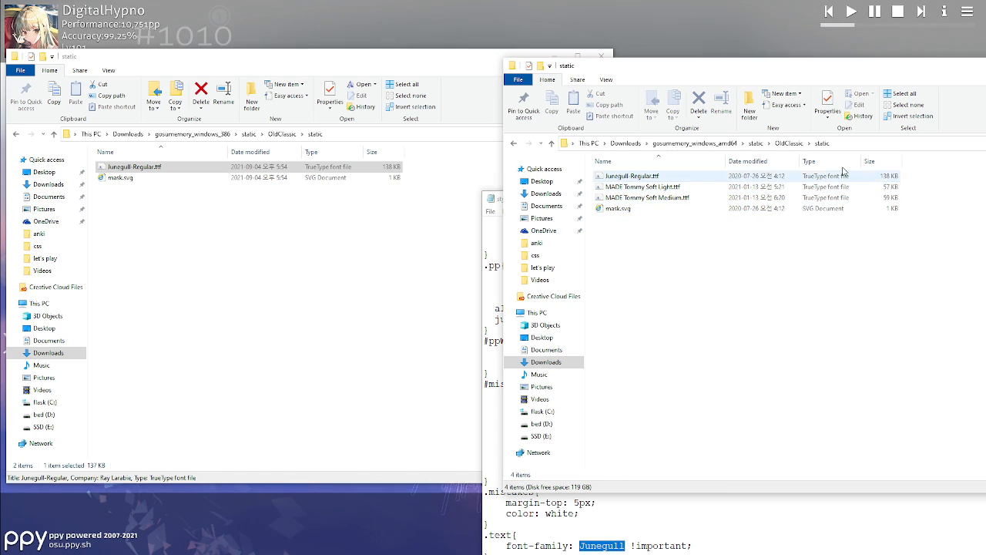
click(540, 143)
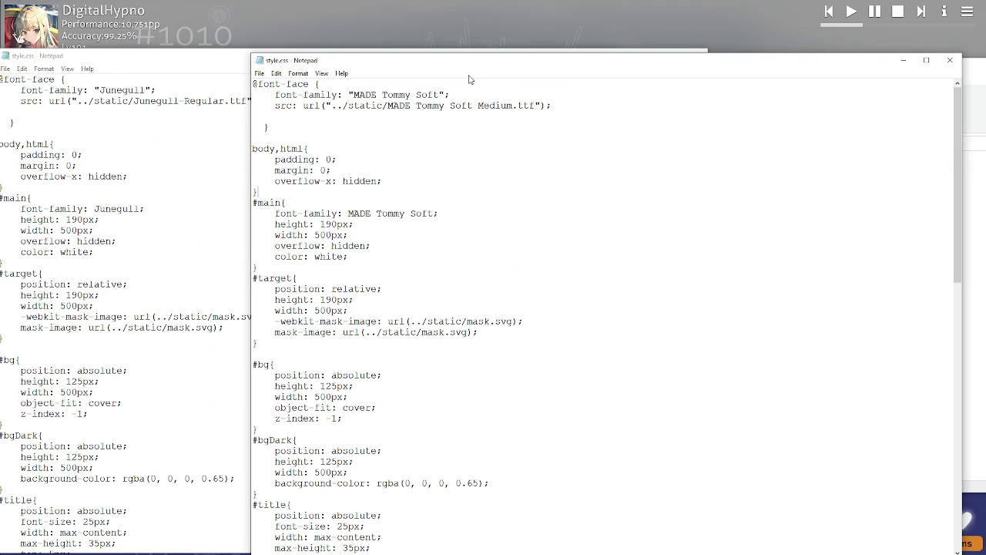
Step: Check the MADE Tommy Soft Medium font file name in the stylesheet's src url
double_click(395, 94)
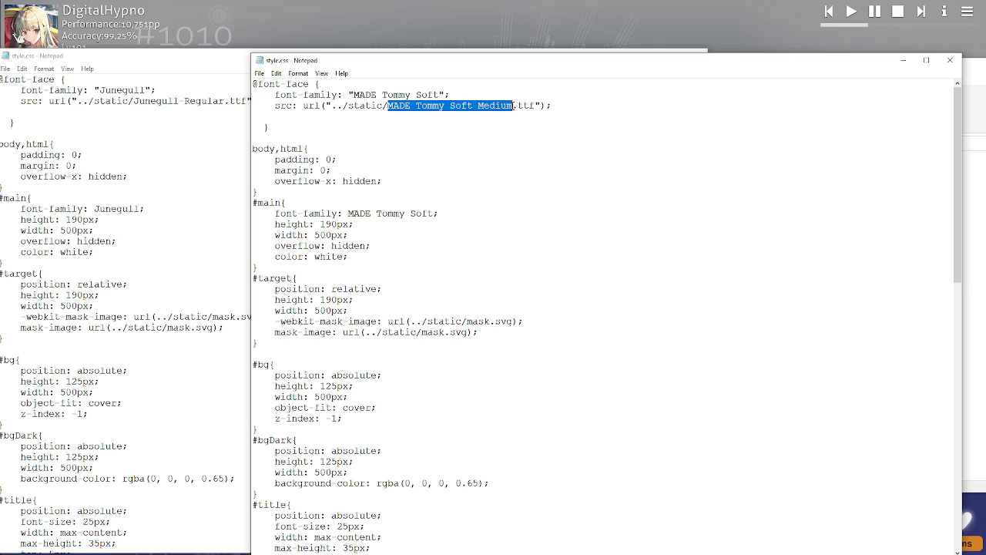
scroll(down, 3)
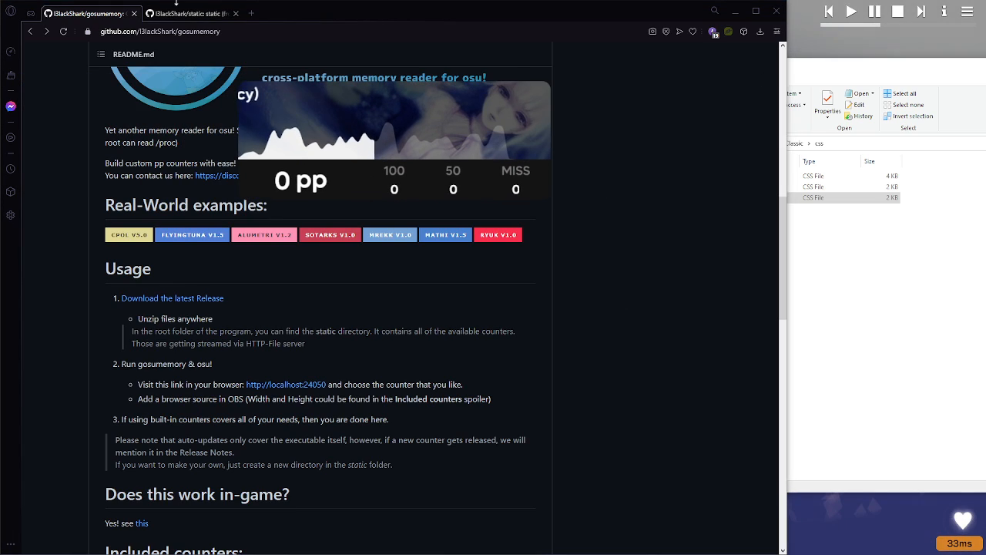
Step: Return to the gosumemory README tab to read its Usage section
click(191, 13)
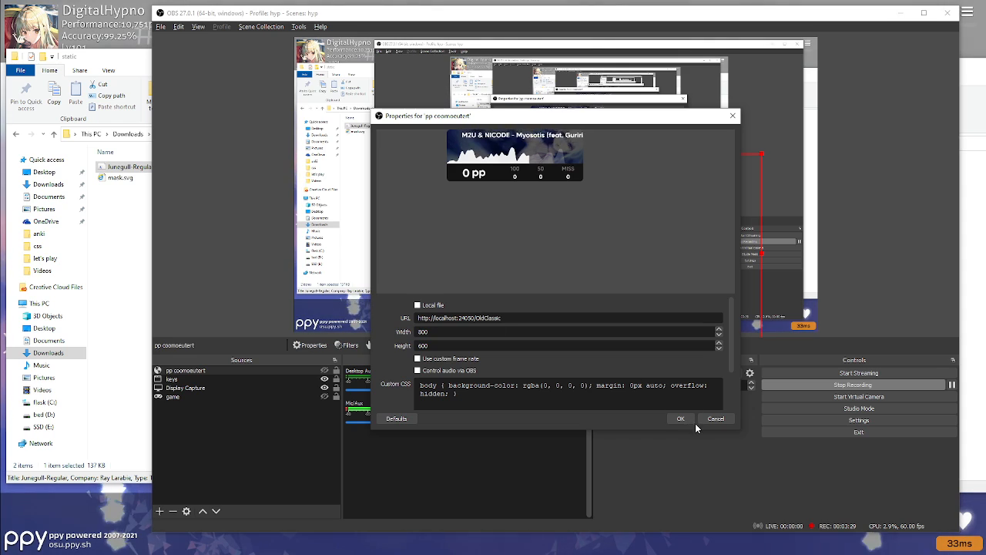
Step: Change the browser source URL to end in /UnstableRate and confirm
click(681, 419)
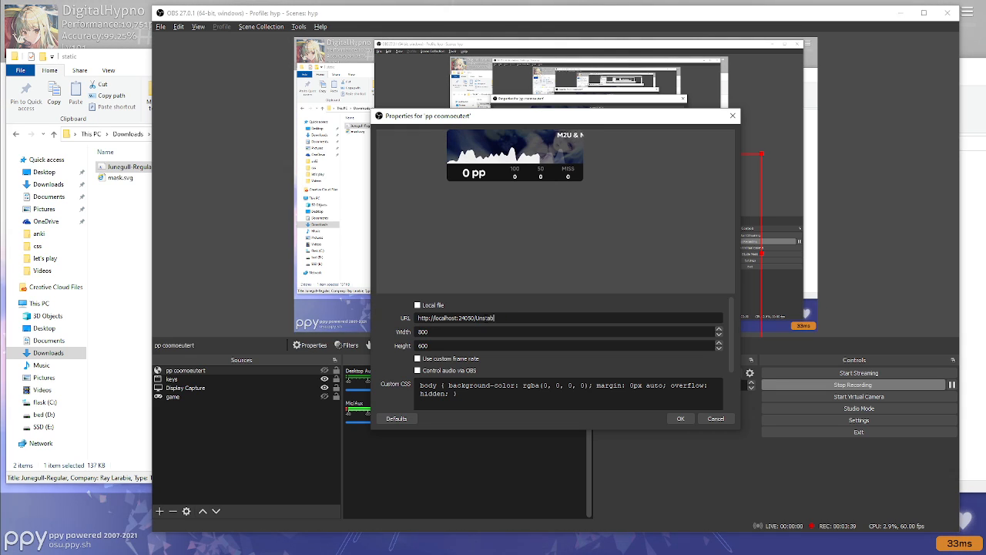
text(UnstableRate)
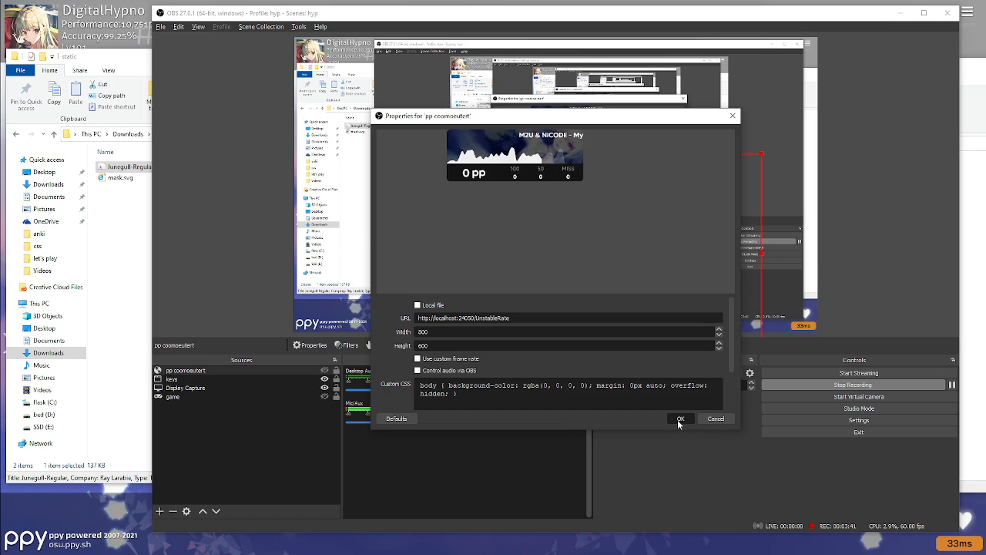
click(681, 418)
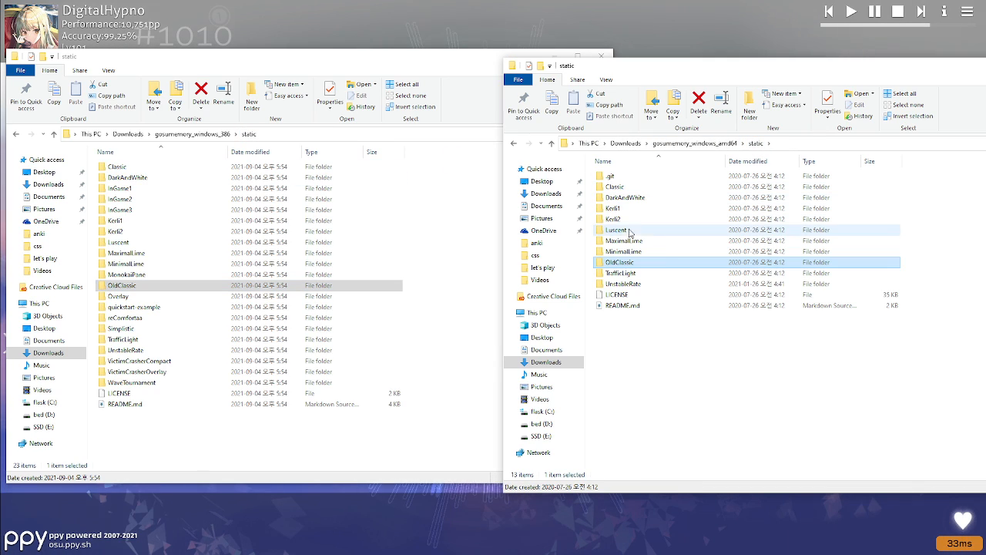
Step: Open UnstableRate in both copies, inspect i386's deps fonts, and open amd64's index.css
double_click(623, 283)
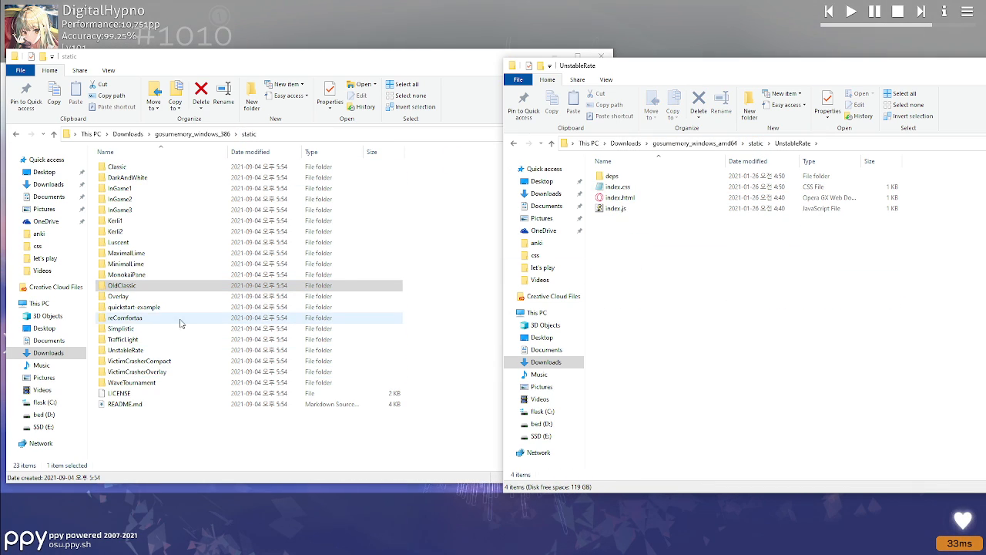
double_click(125, 350)
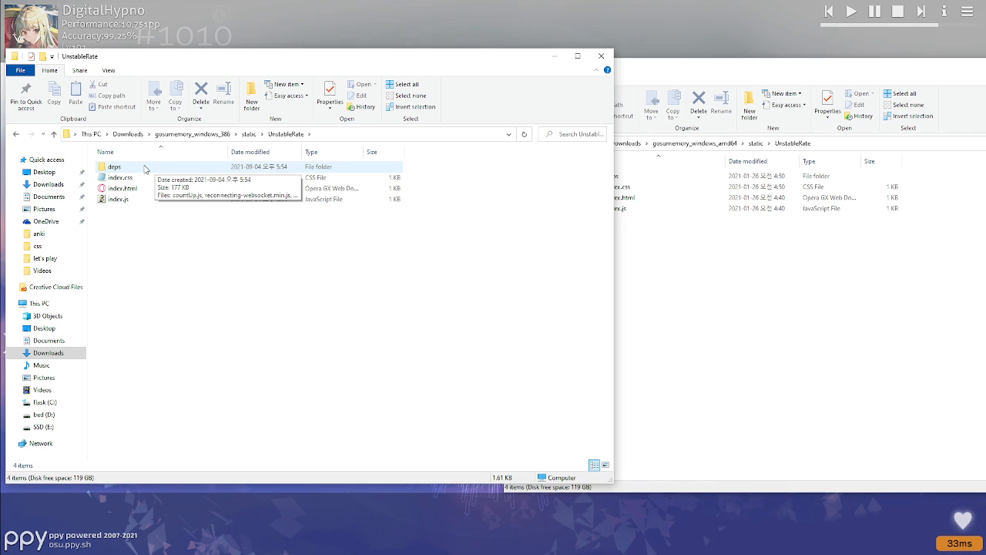
double_click(114, 167)
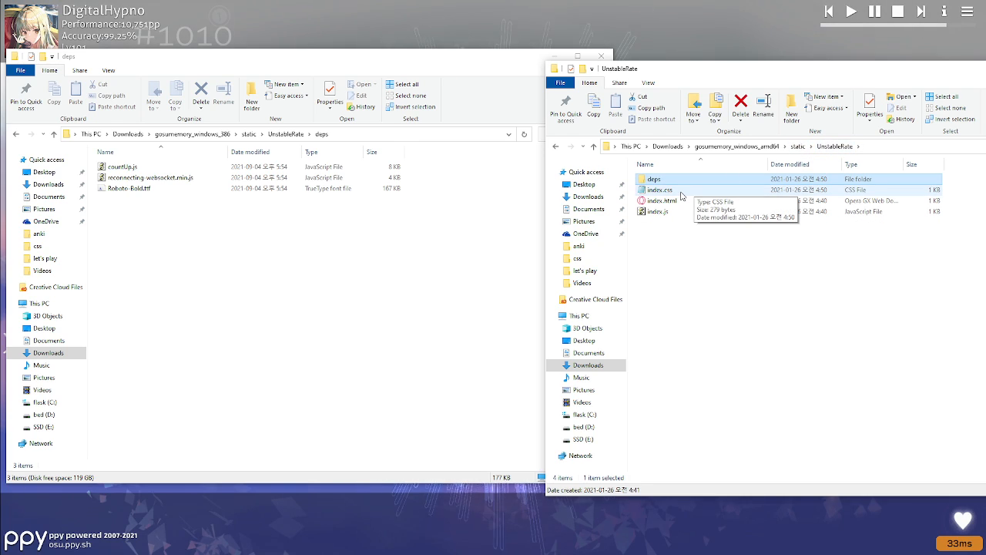
double_click(659, 189)
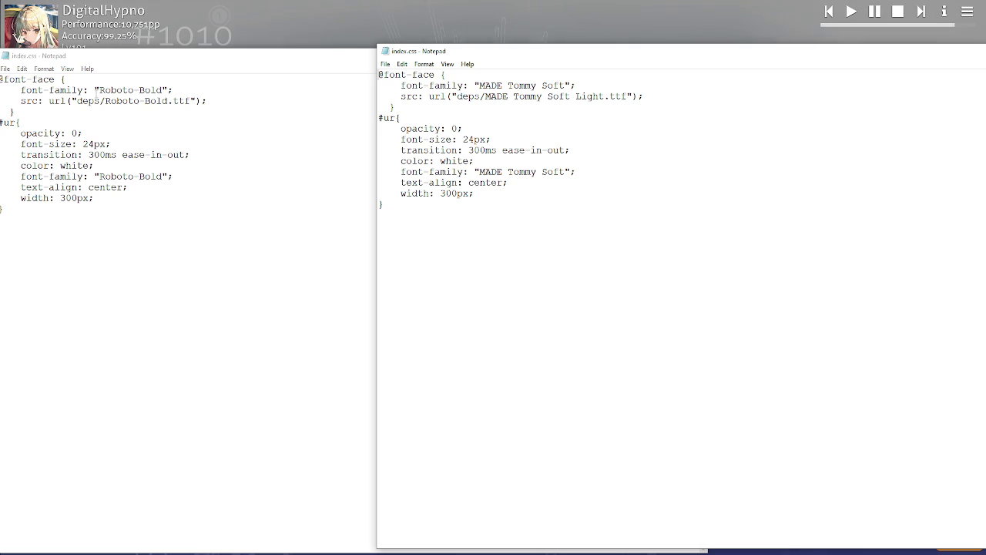
Step: Inspect the UnstableRate stylesheet's font, then start Myosotis [Taeyang's Extra] in osu!
double_click(521, 86)
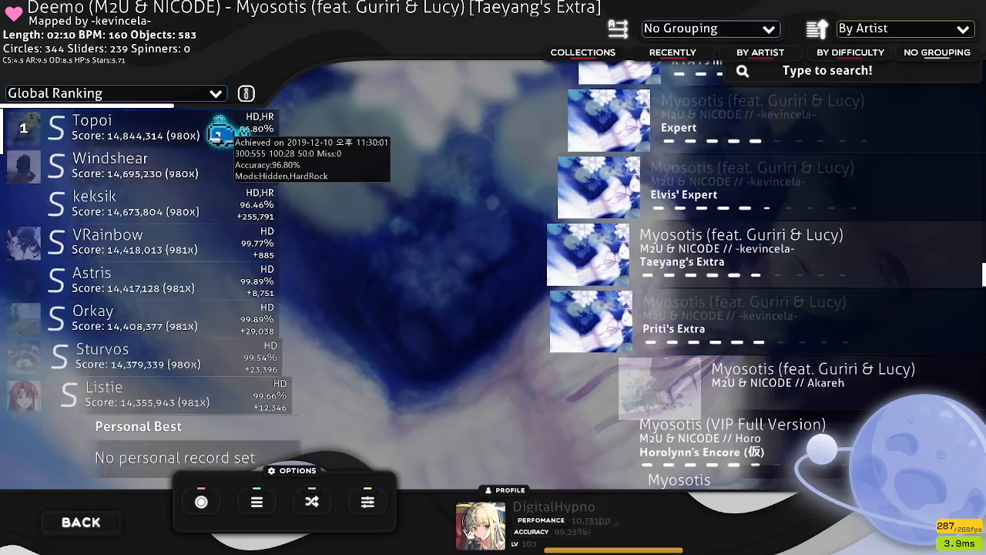
click(742, 255)
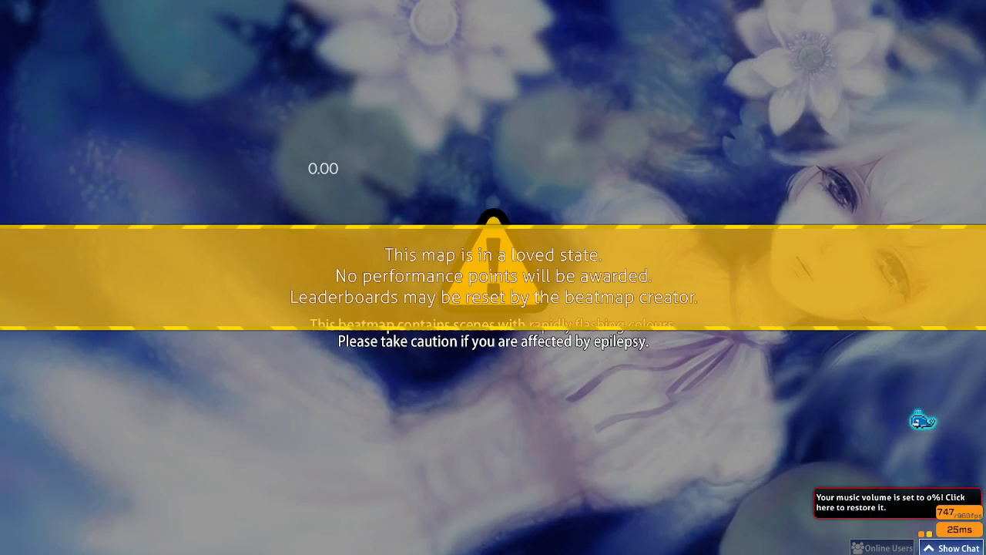